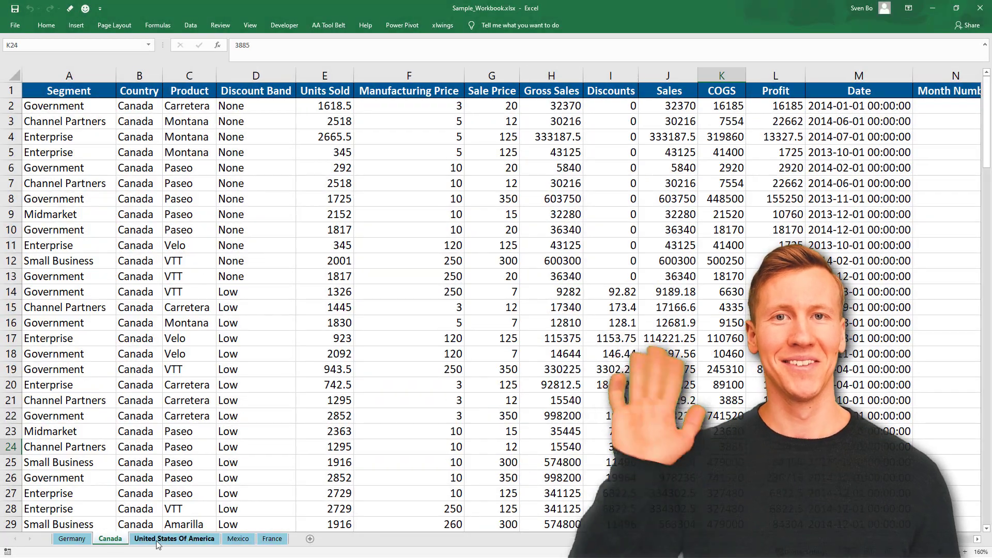
# Step: Browse the Canada and Mexico sheets, then open save_worksheets.py in Atom
pyautogui.click(237, 538)
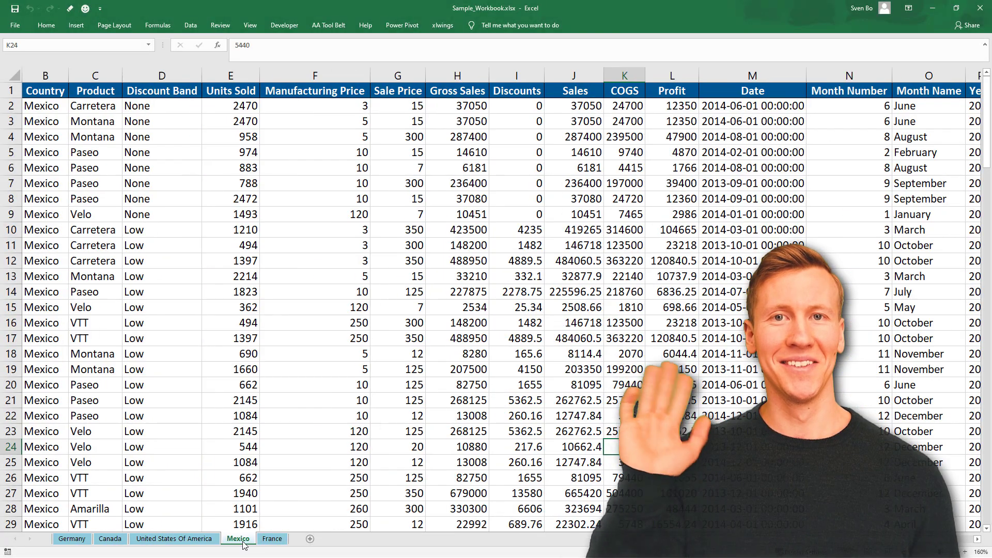
pyautogui.click(271, 538)
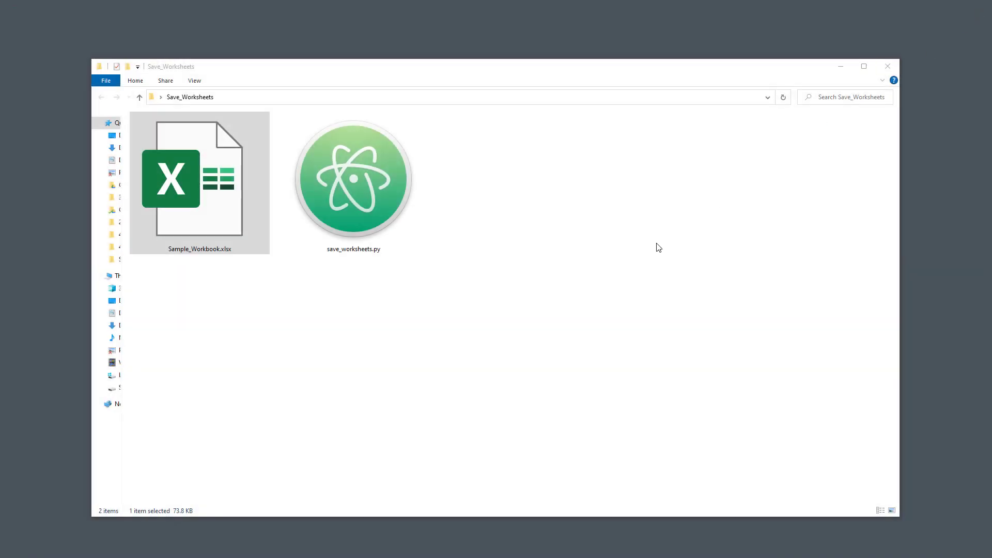
pyautogui.doubleClick(353, 178)
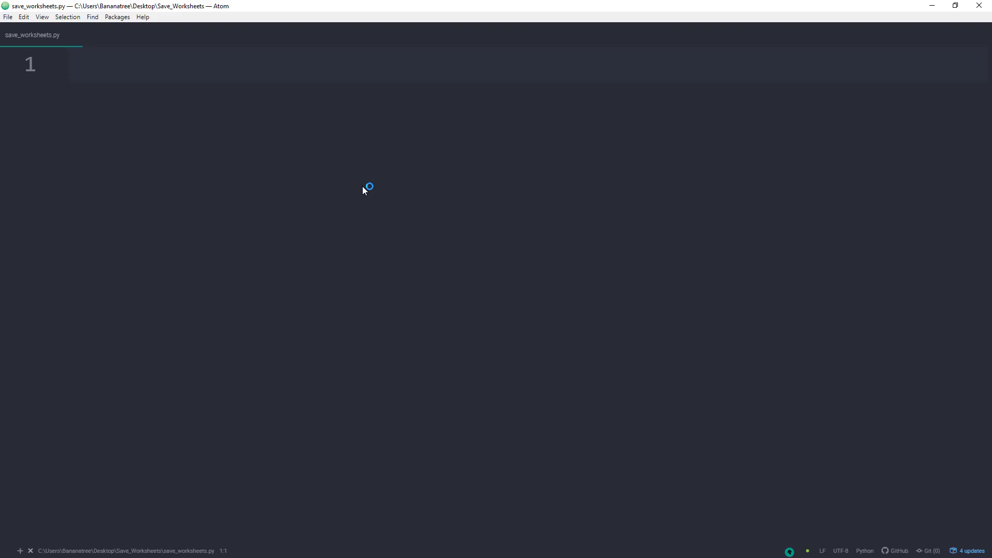
# Step: Write 'import xlwings as xw' and install xlwings via pip in Command Prompt
pyautogui.write('import')
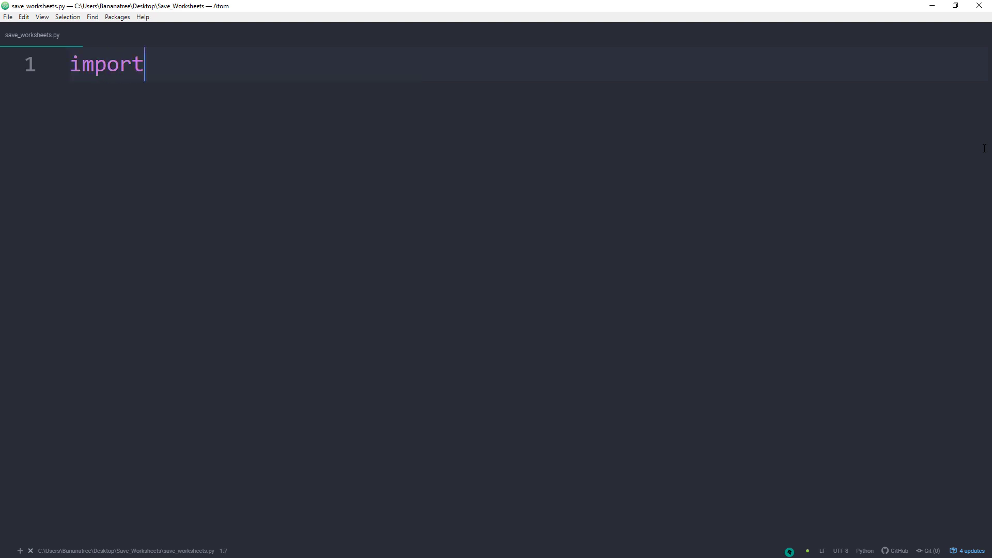
pyautogui.write('xlwings as xw')
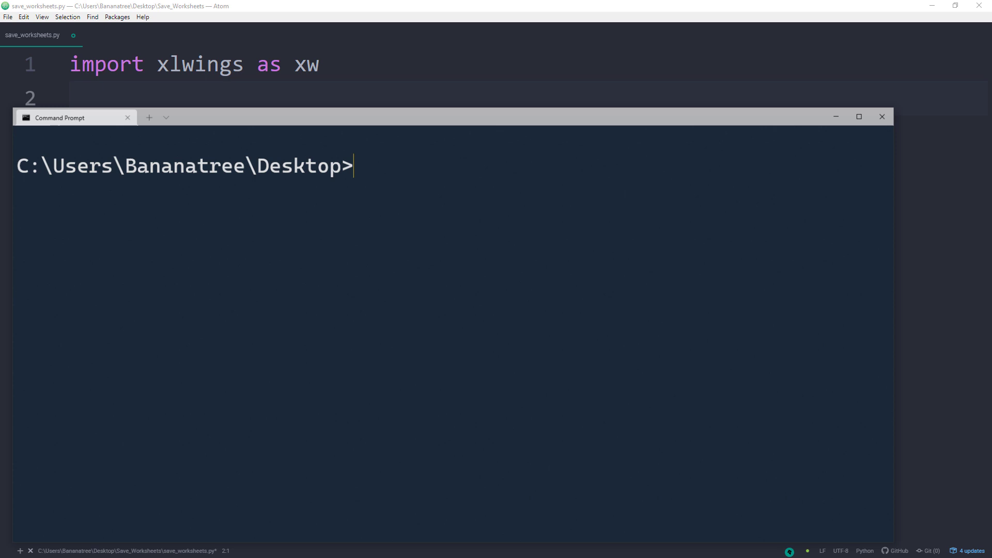
pyautogui.moveTo(60, 116); pyautogui.dragTo(80, 102)
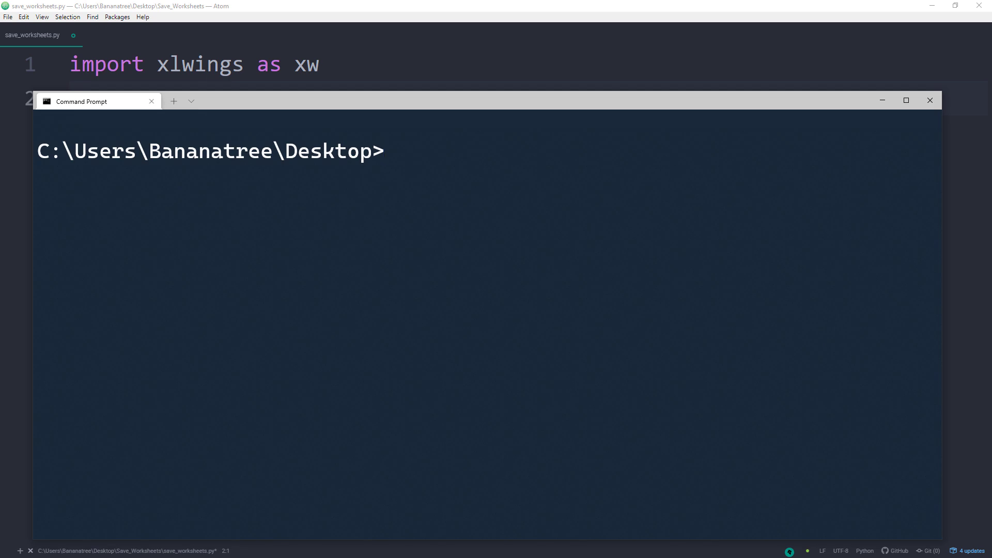
pyautogui.write('pip install xlwings')
pyautogui.write('EXCEL')
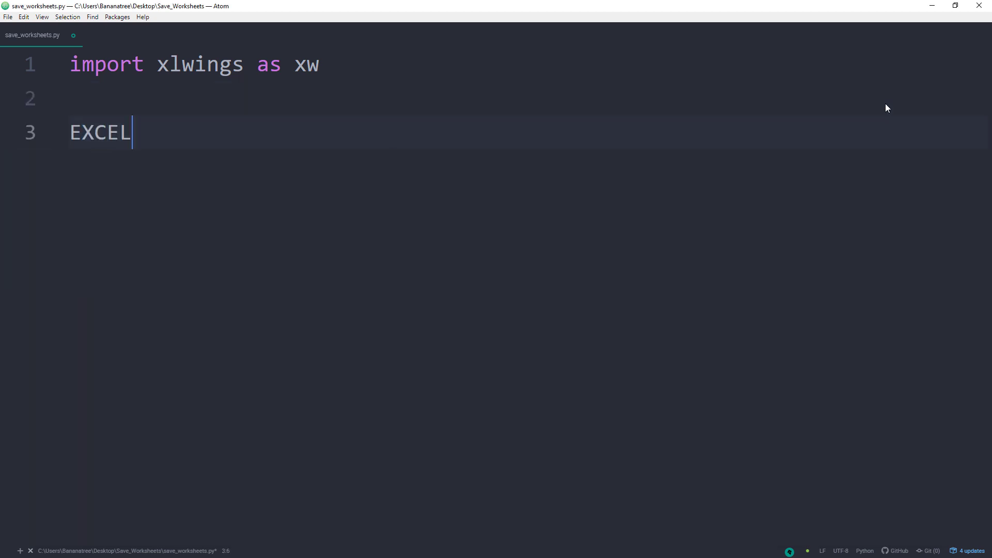
# Step: Define EXCEL_FILE = 'Sample_Workbook.xlsx'
pyautogui.write("_FILE = ''")
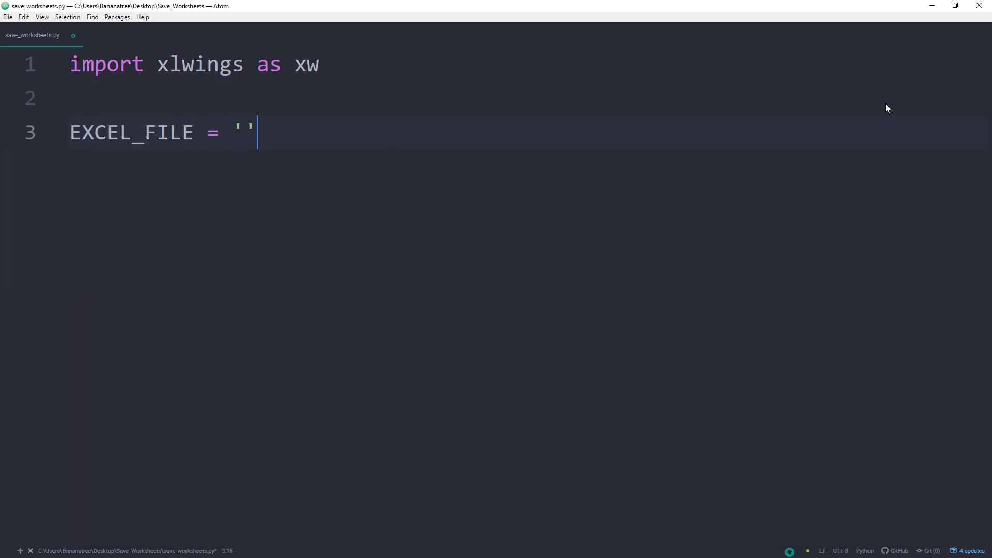
pyautogui.write('Sampl')
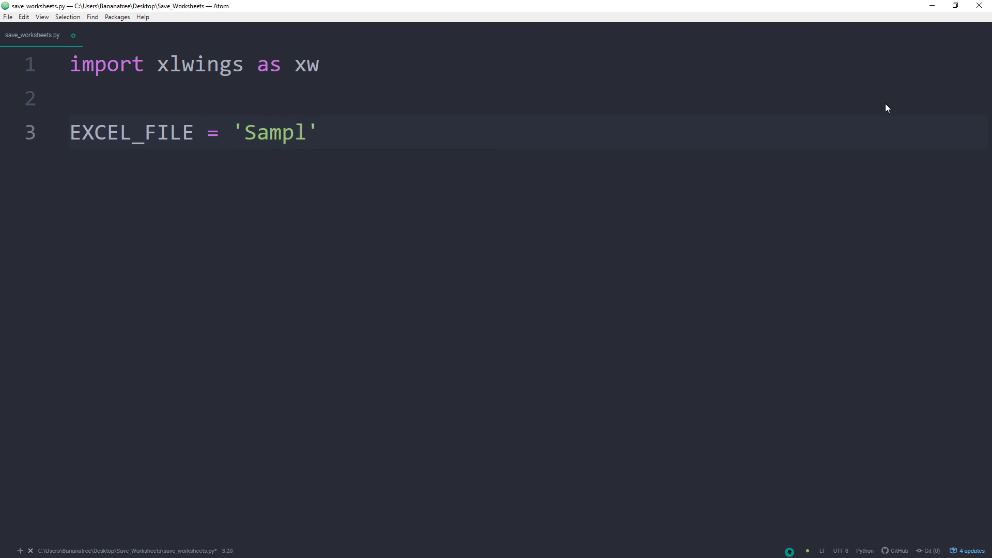
pyautogui.write('e_Work')
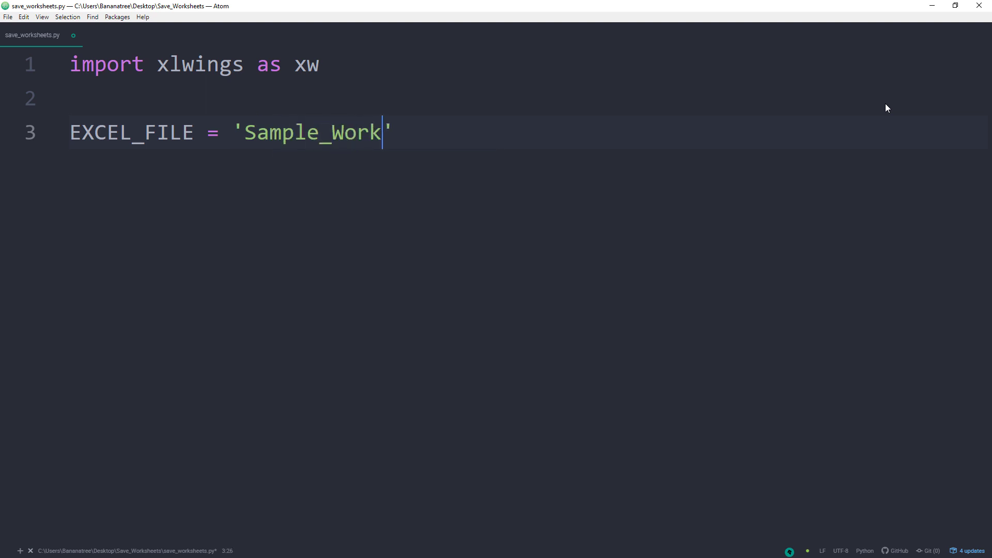
pyautogui.write('book.xlsx')
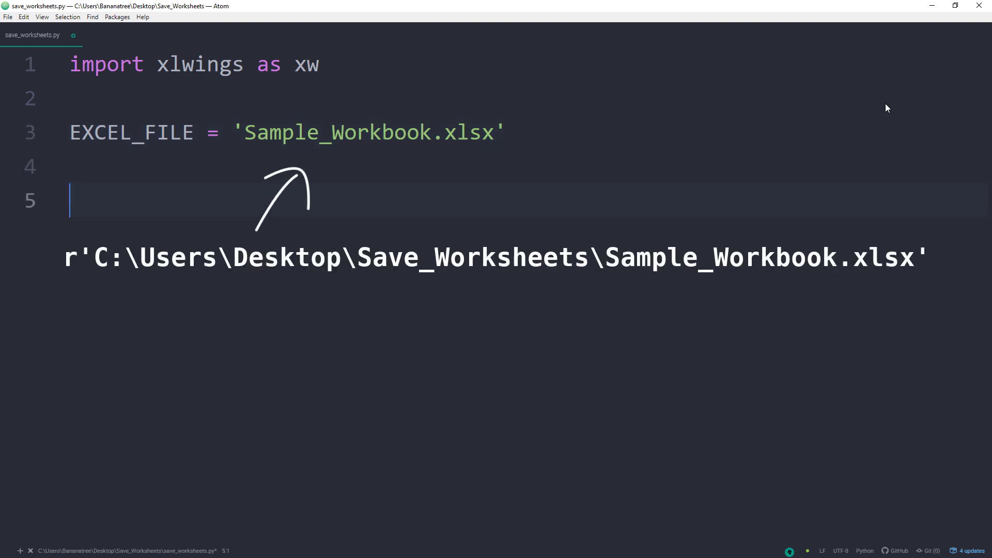
# Step: Create a hidden Excel instance: excel_app = xw.App(visible=False)
pyautogui.write('excel_a')
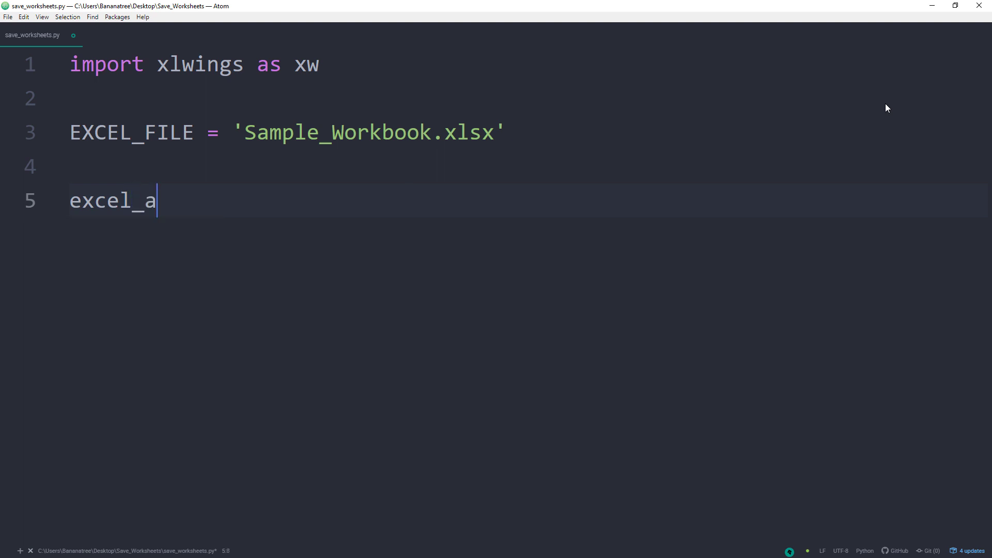
pyautogui.write('pp = xw.')
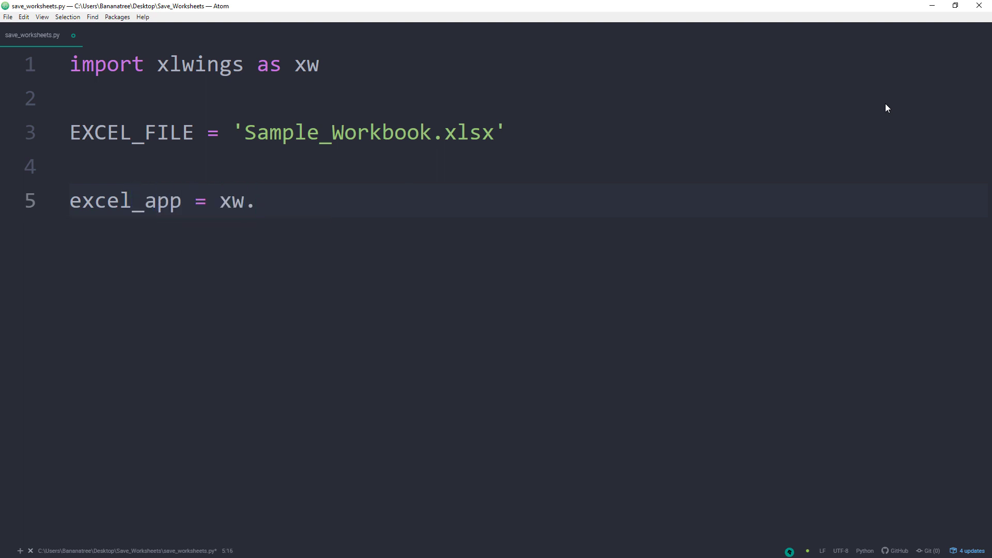
pyautogui.write('App(vi')
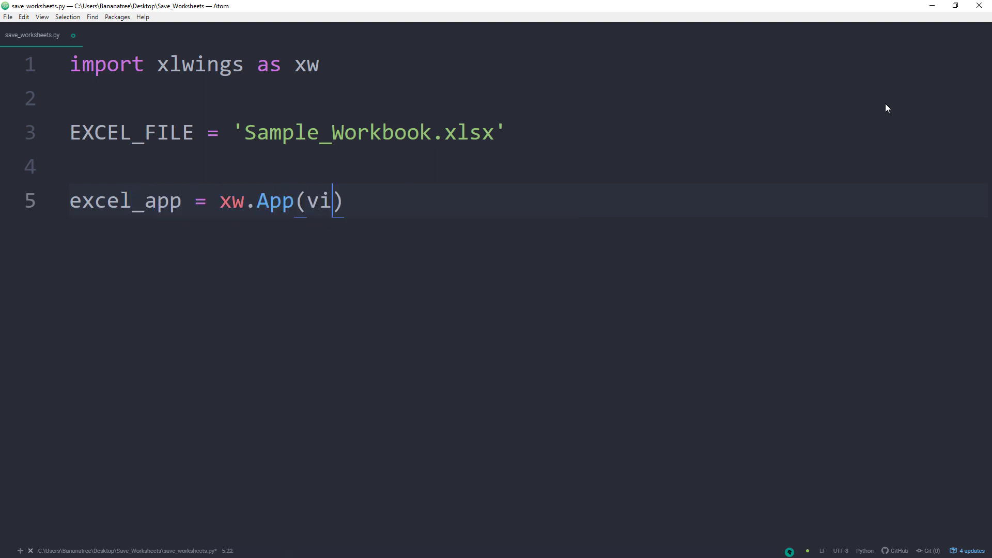
pyautogui.write('sible')
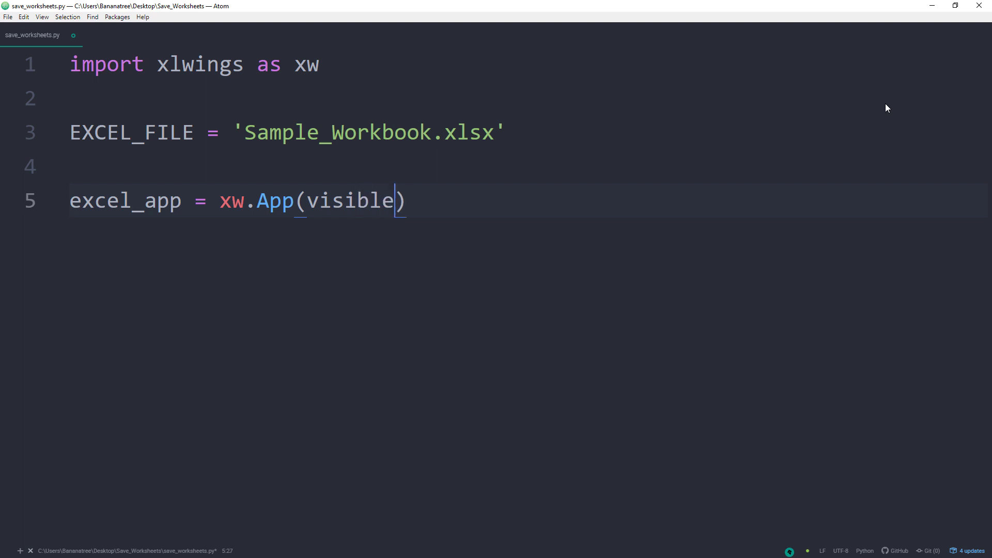
pyautogui.write('=False')
pyautogui.write('wb = excel_app.book')
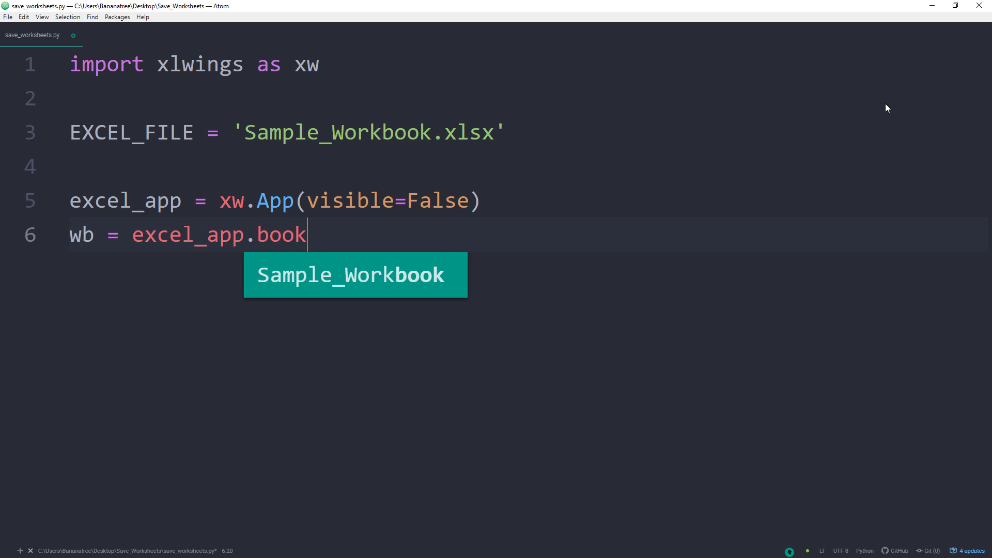
# Step: Open the workbook and loop over wb.sheets, calling sheet.api.Copy() on each
pyautogui.write('s.open(EXCEL_FILE)')
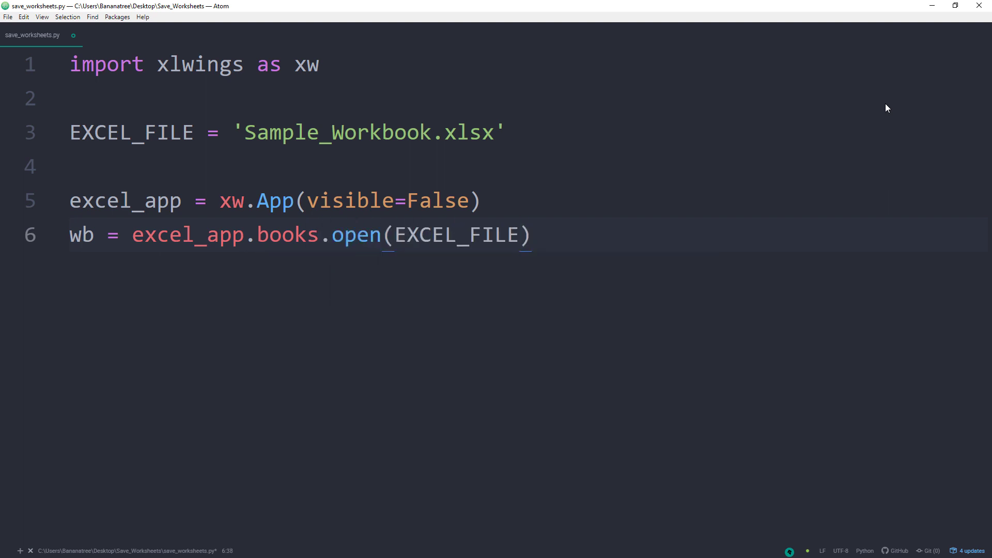
pyautogui.write('for sheet in wb.')
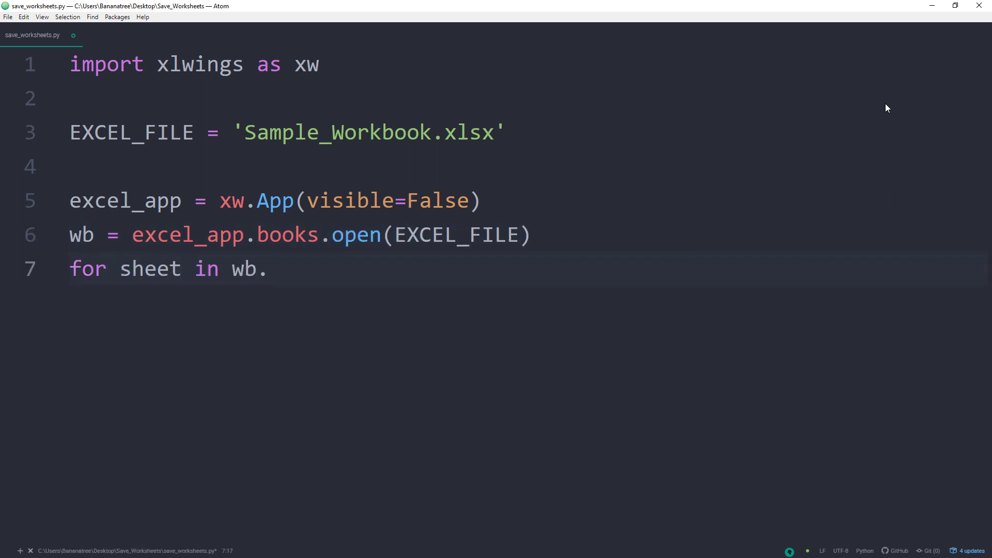
pyautogui.write('sheets:')
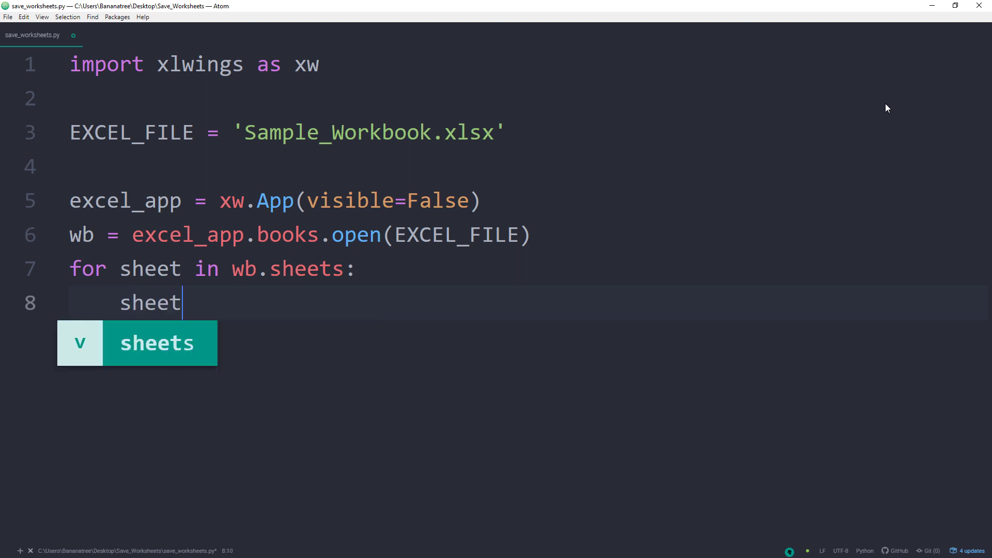
pyautogui.write('.api.Copy')
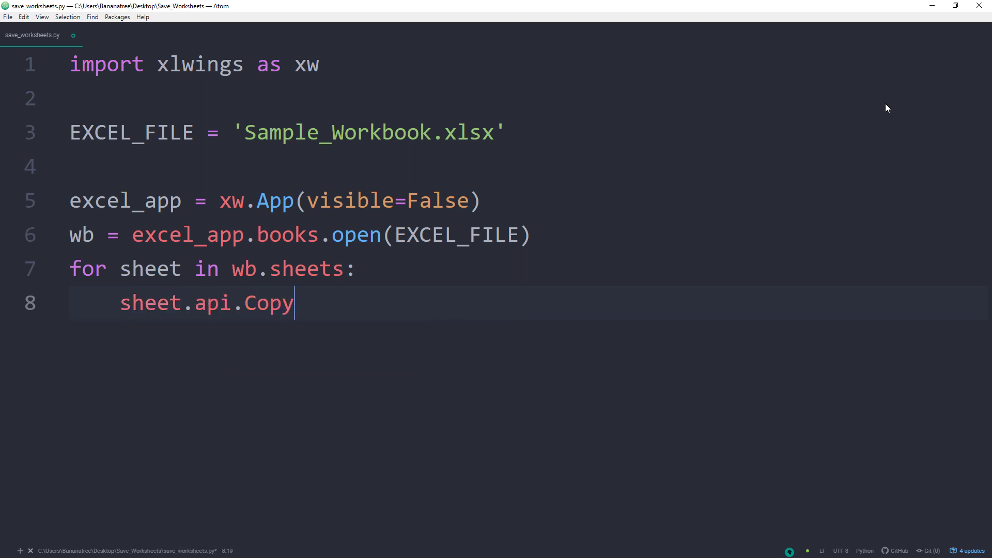
pyautogui.write('()')
pyautogui.write('wb')
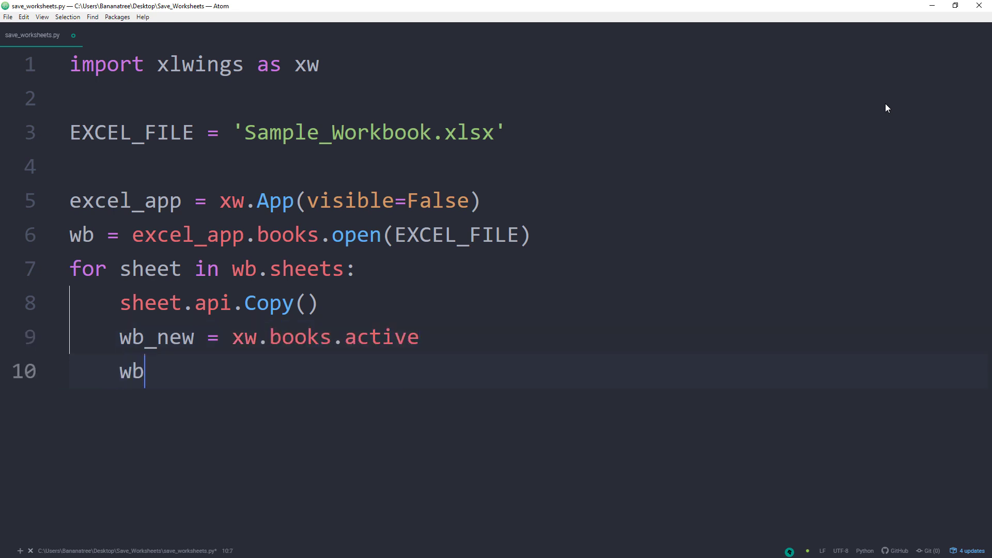
# Step: Save the copied workbook as f'{sheet.name}.xlsx' and close it
pyautogui.write("_new.save(f''")
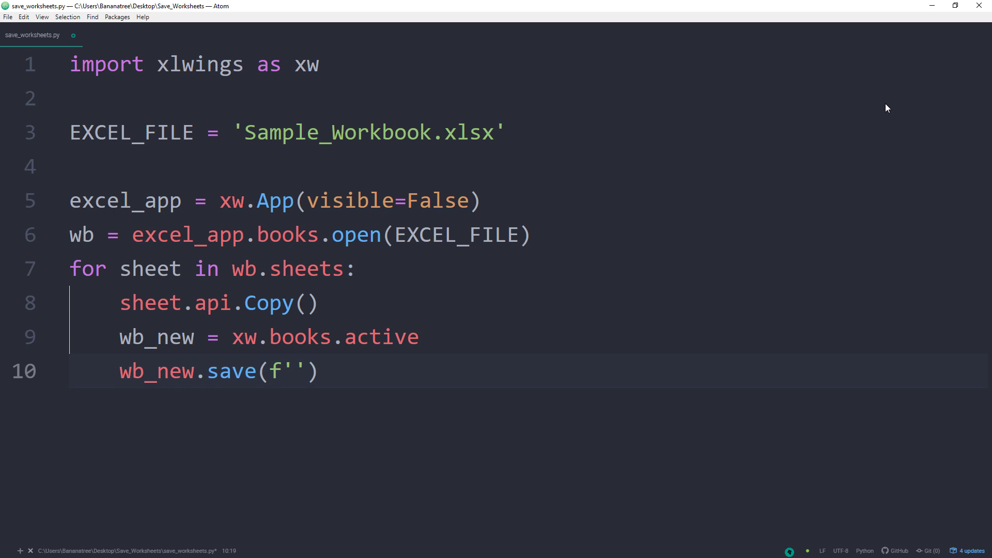
pyautogui.write('{sheet.name}.xlsx')
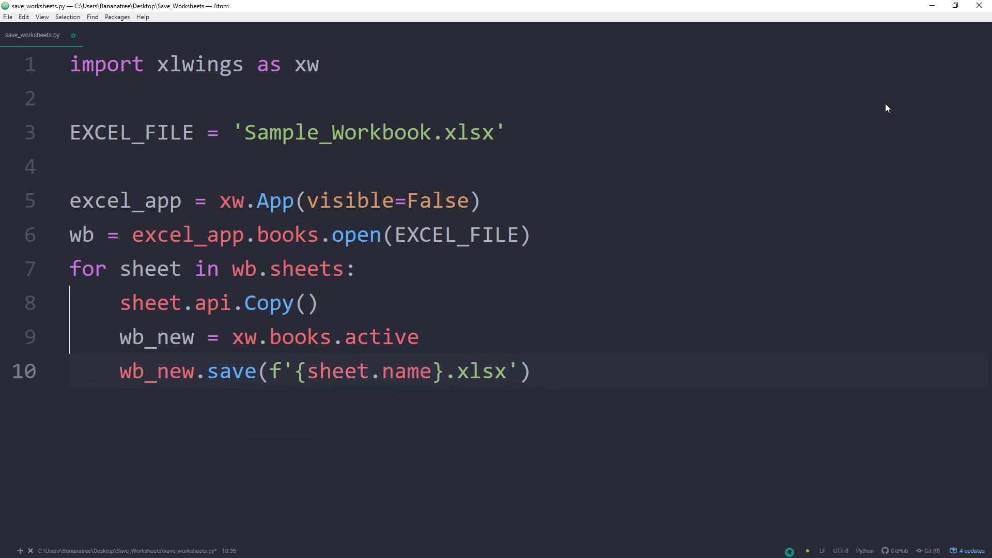
pyautogui.write('wb_new.close()')
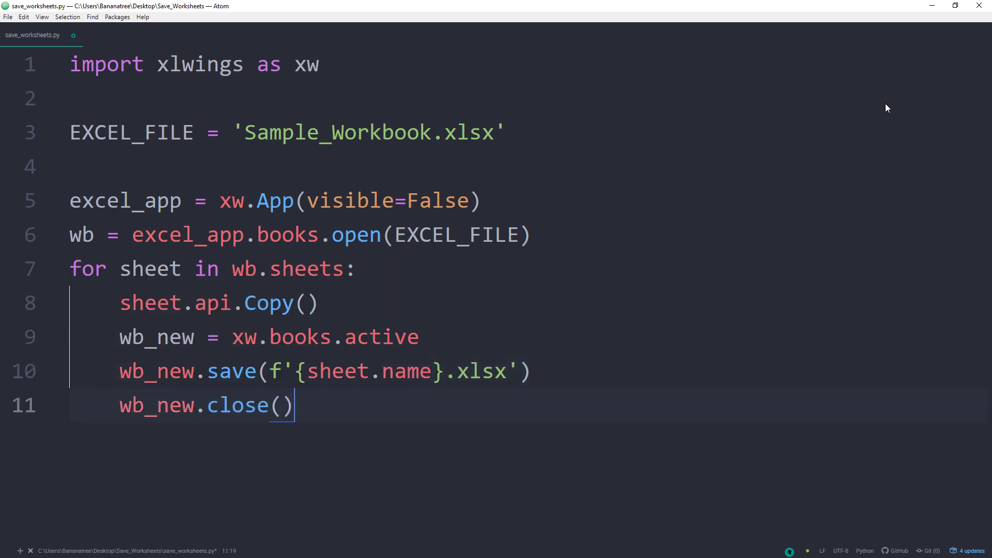
# Step: End the script with excel_app.quit() after the loop
pyautogui.write('e')
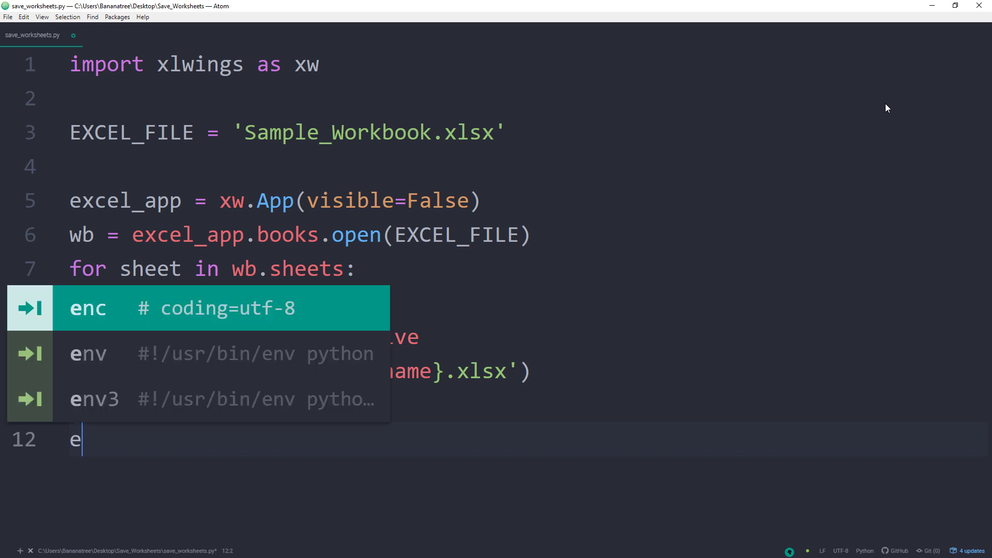
pyautogui.write('xcel_app')
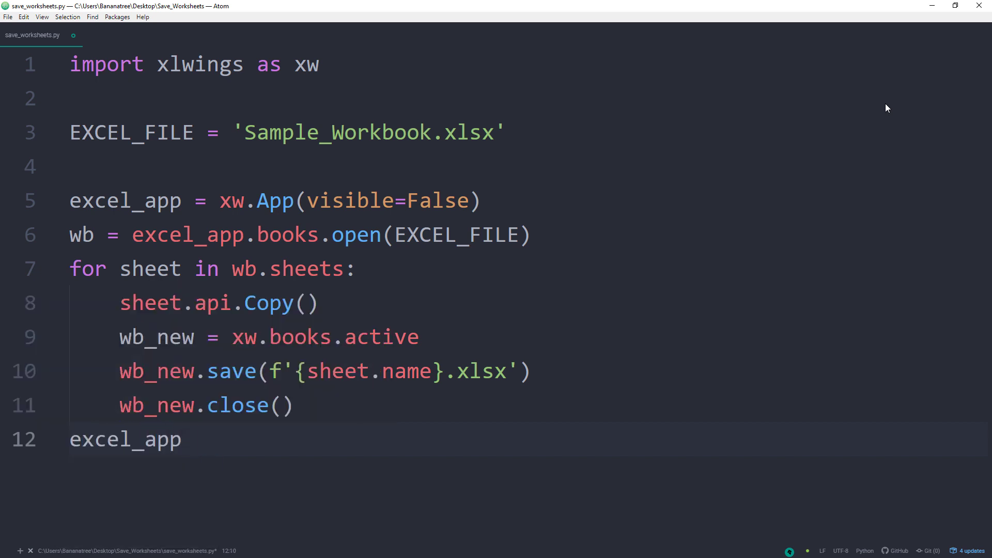
pyautogui.write('.quit()')
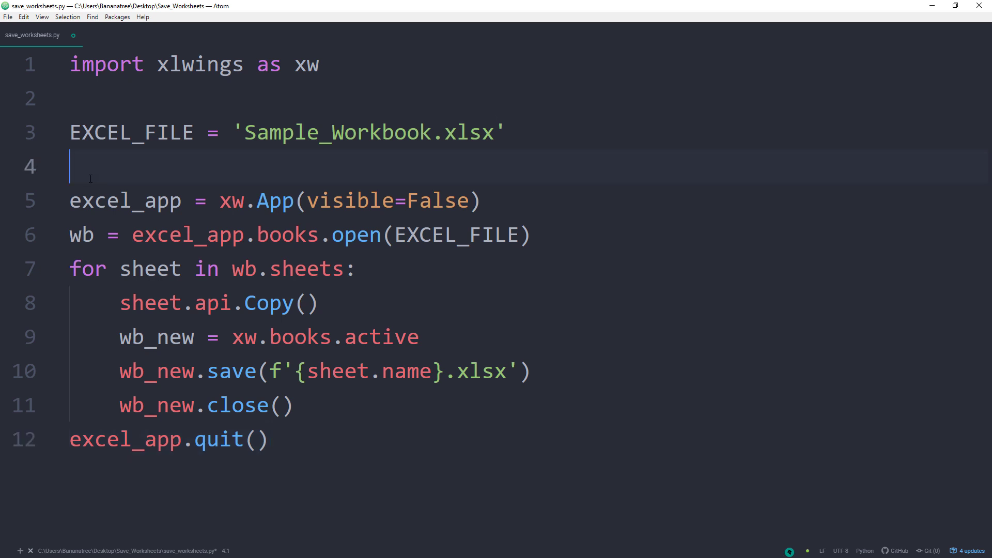
# Step: Wrap the workbook code in try: with excel_app.quit() under finally:
pyautogui.press('enter')
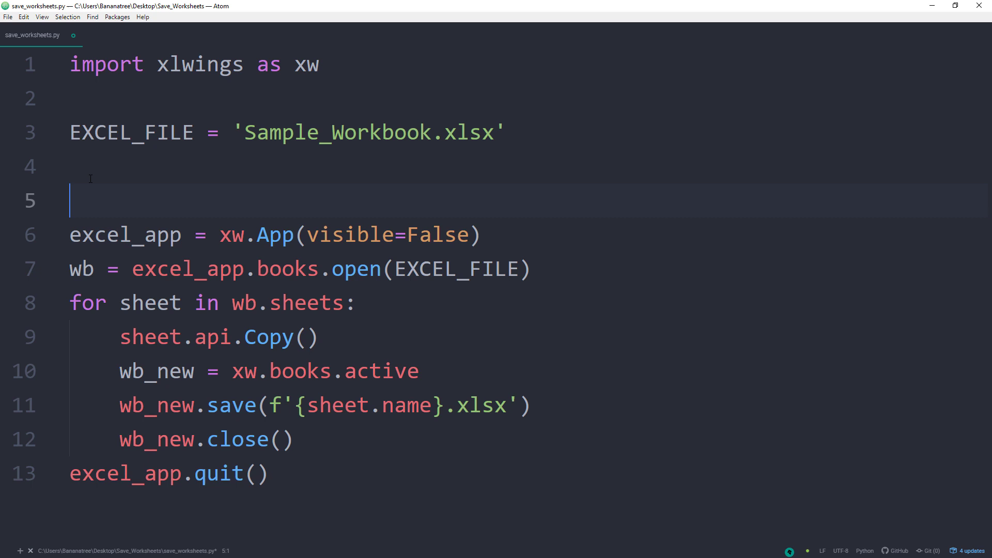
pyautogui.write('try:')
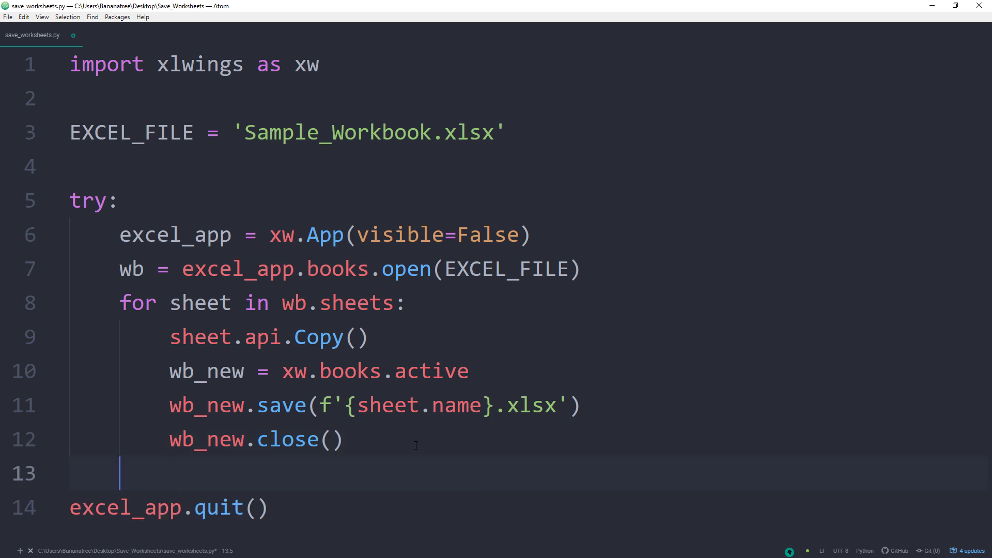
pyautogui.write('fina')
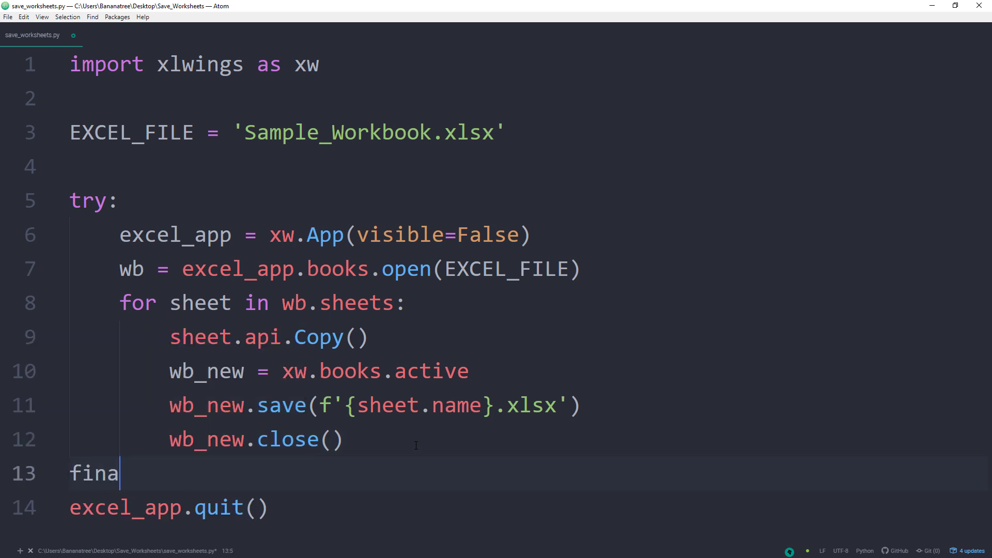
pyautogui.write('lly:')
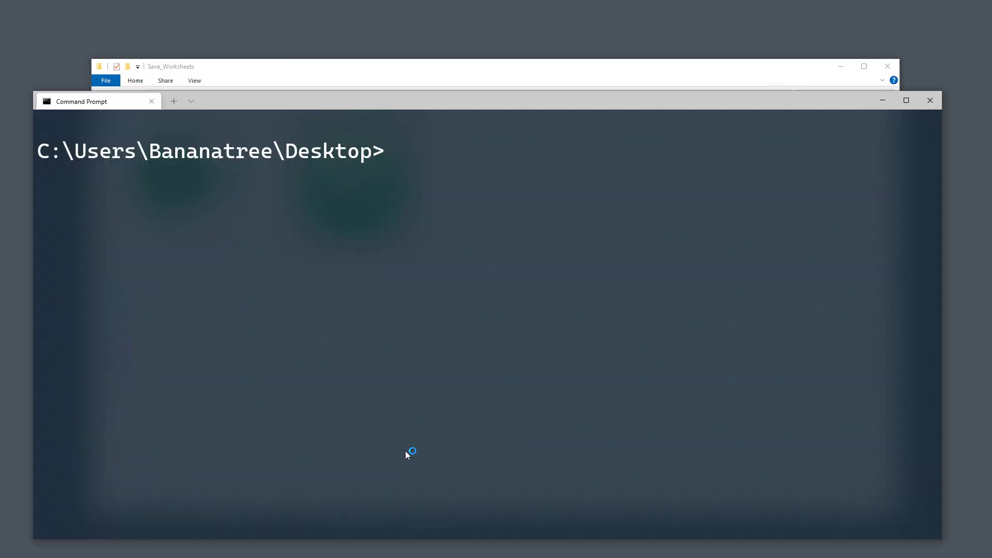
# Step: Run python save_worksheets.py and open the generated France.xlsx to check it
pyautogui.write('python save')
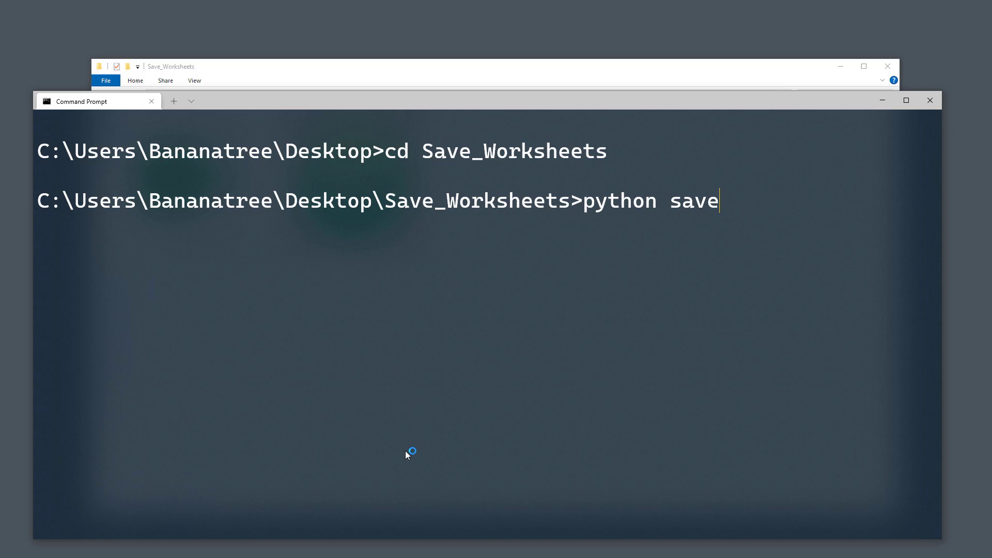
pyautogui.write('_worksheets.py')
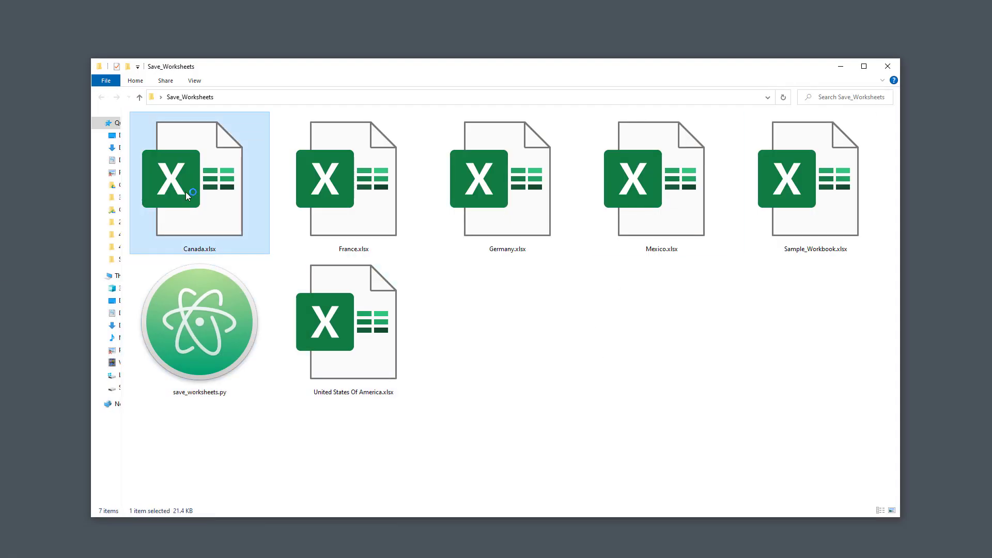
pyautogui.doubleClick(353, 179)
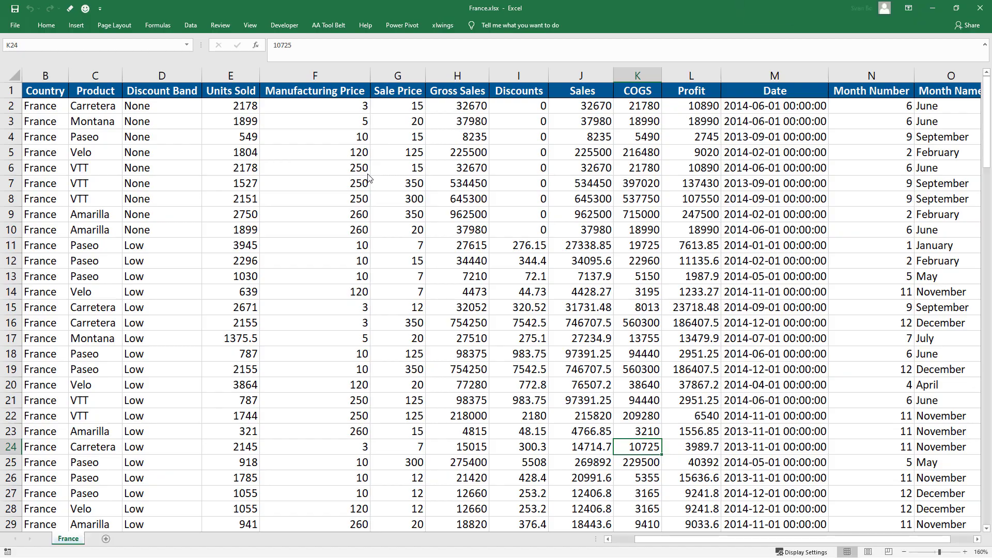